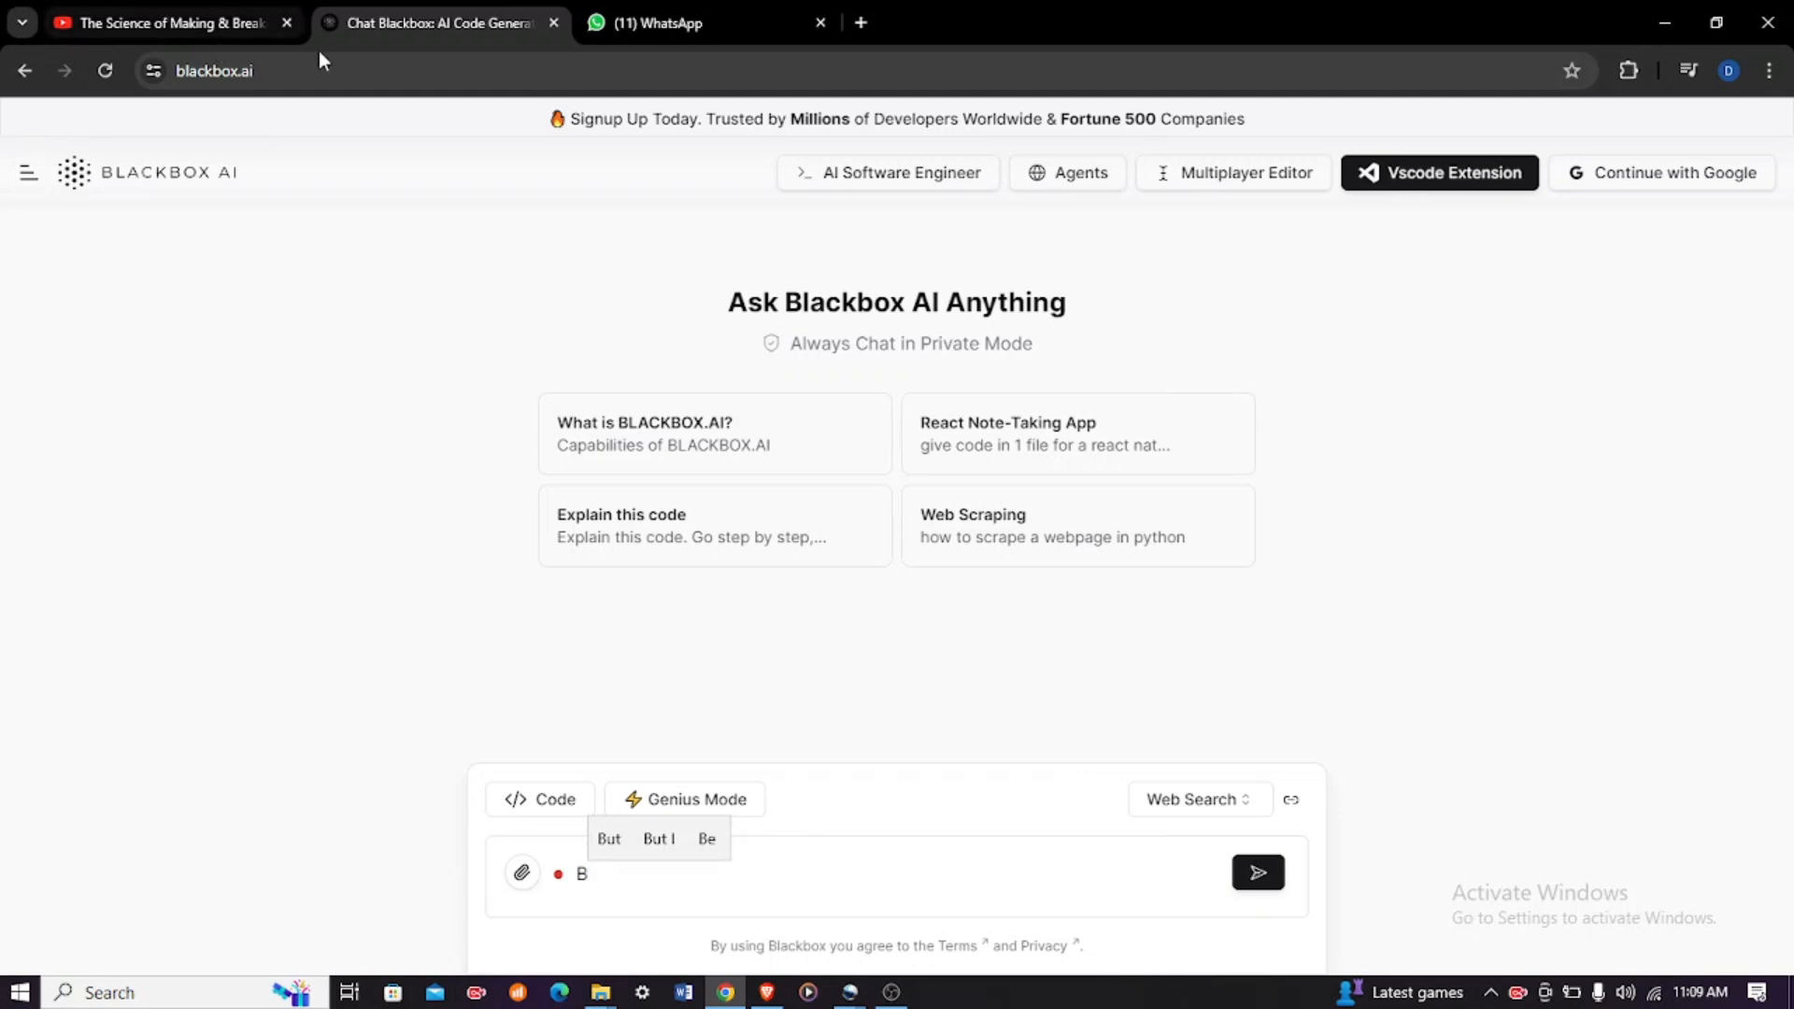
Step: Switch to 'The Science of Making & Breaking Habits' YouTube tab, after briefly checking the Blackbox chat
left_click(167, 22)
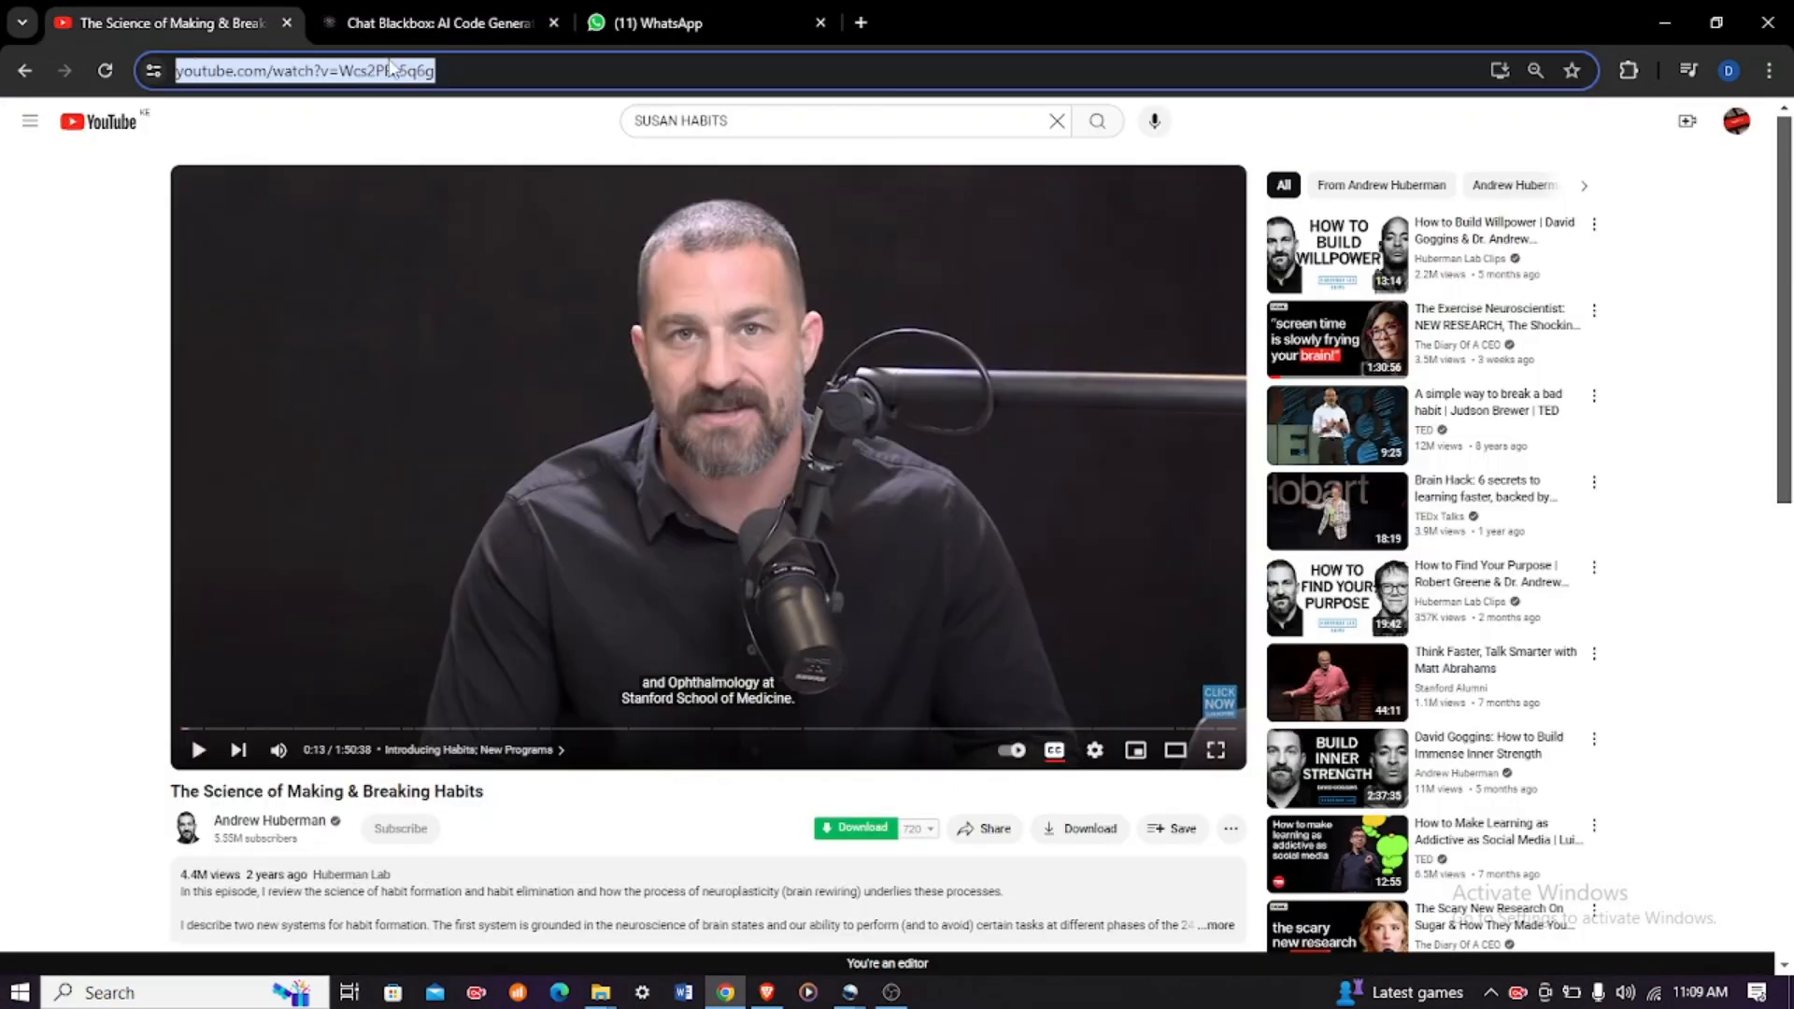
left_click(435, 23)
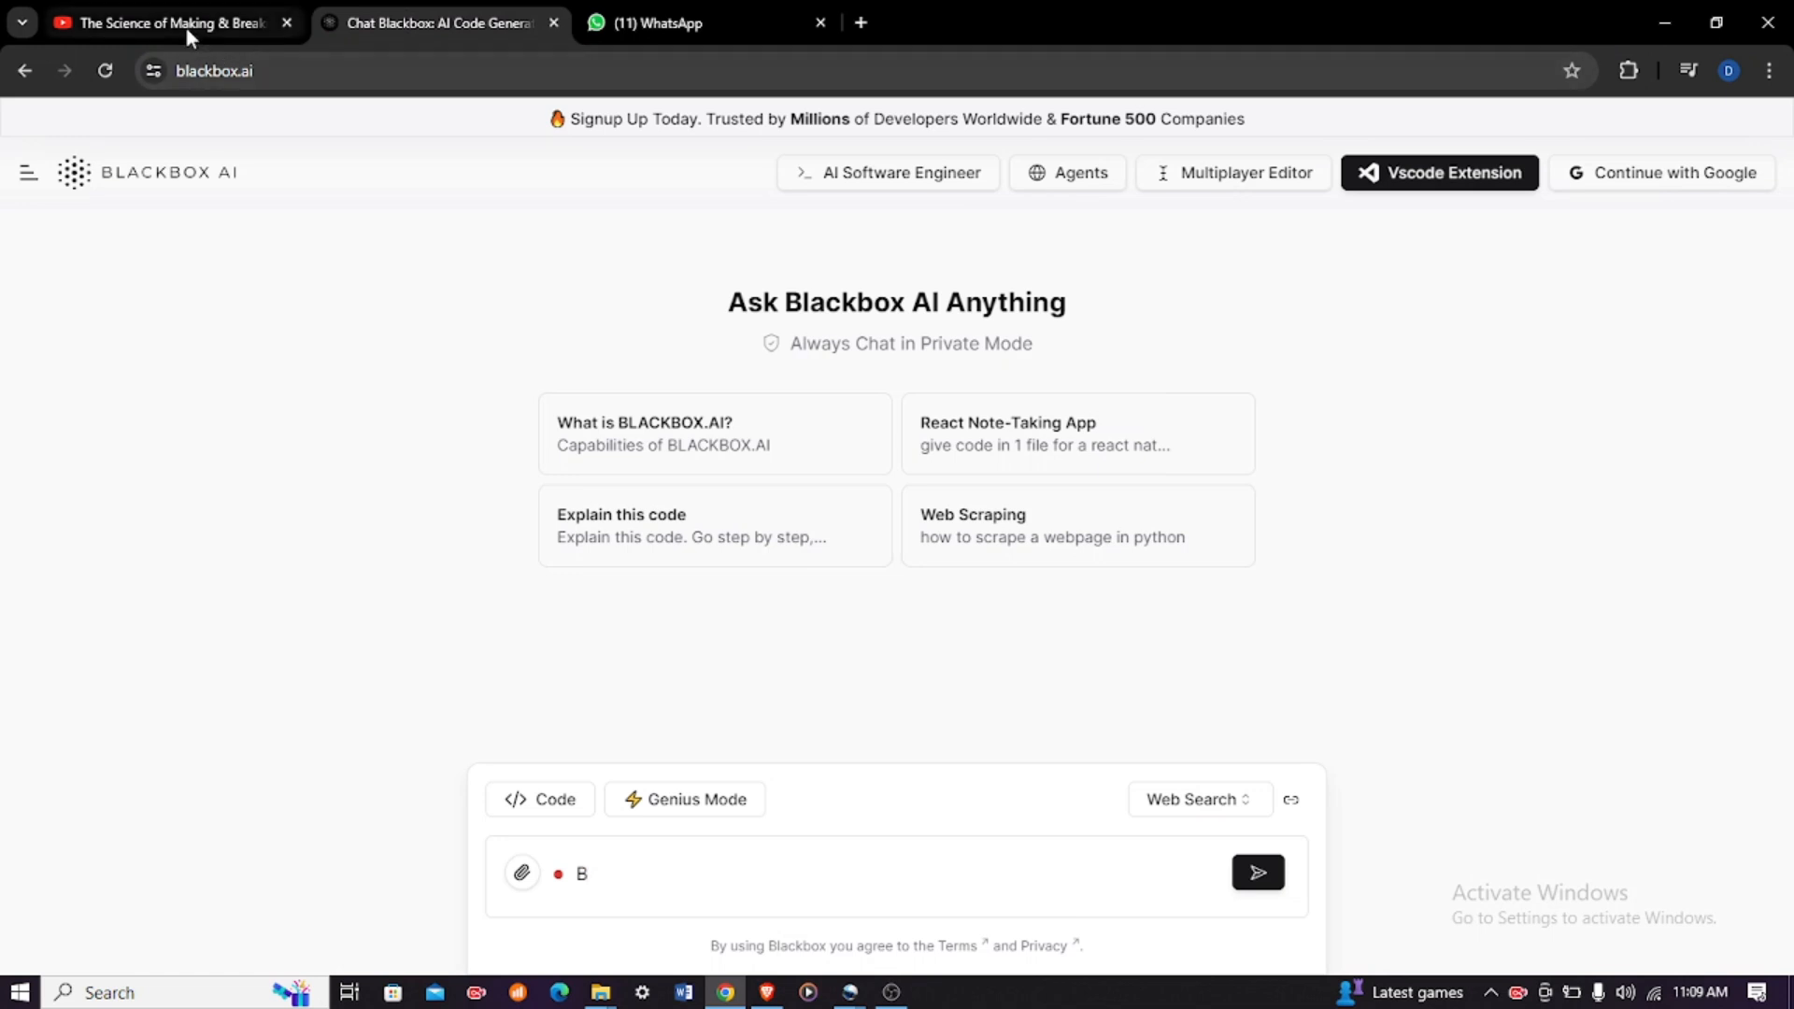
left_click(166, 22)
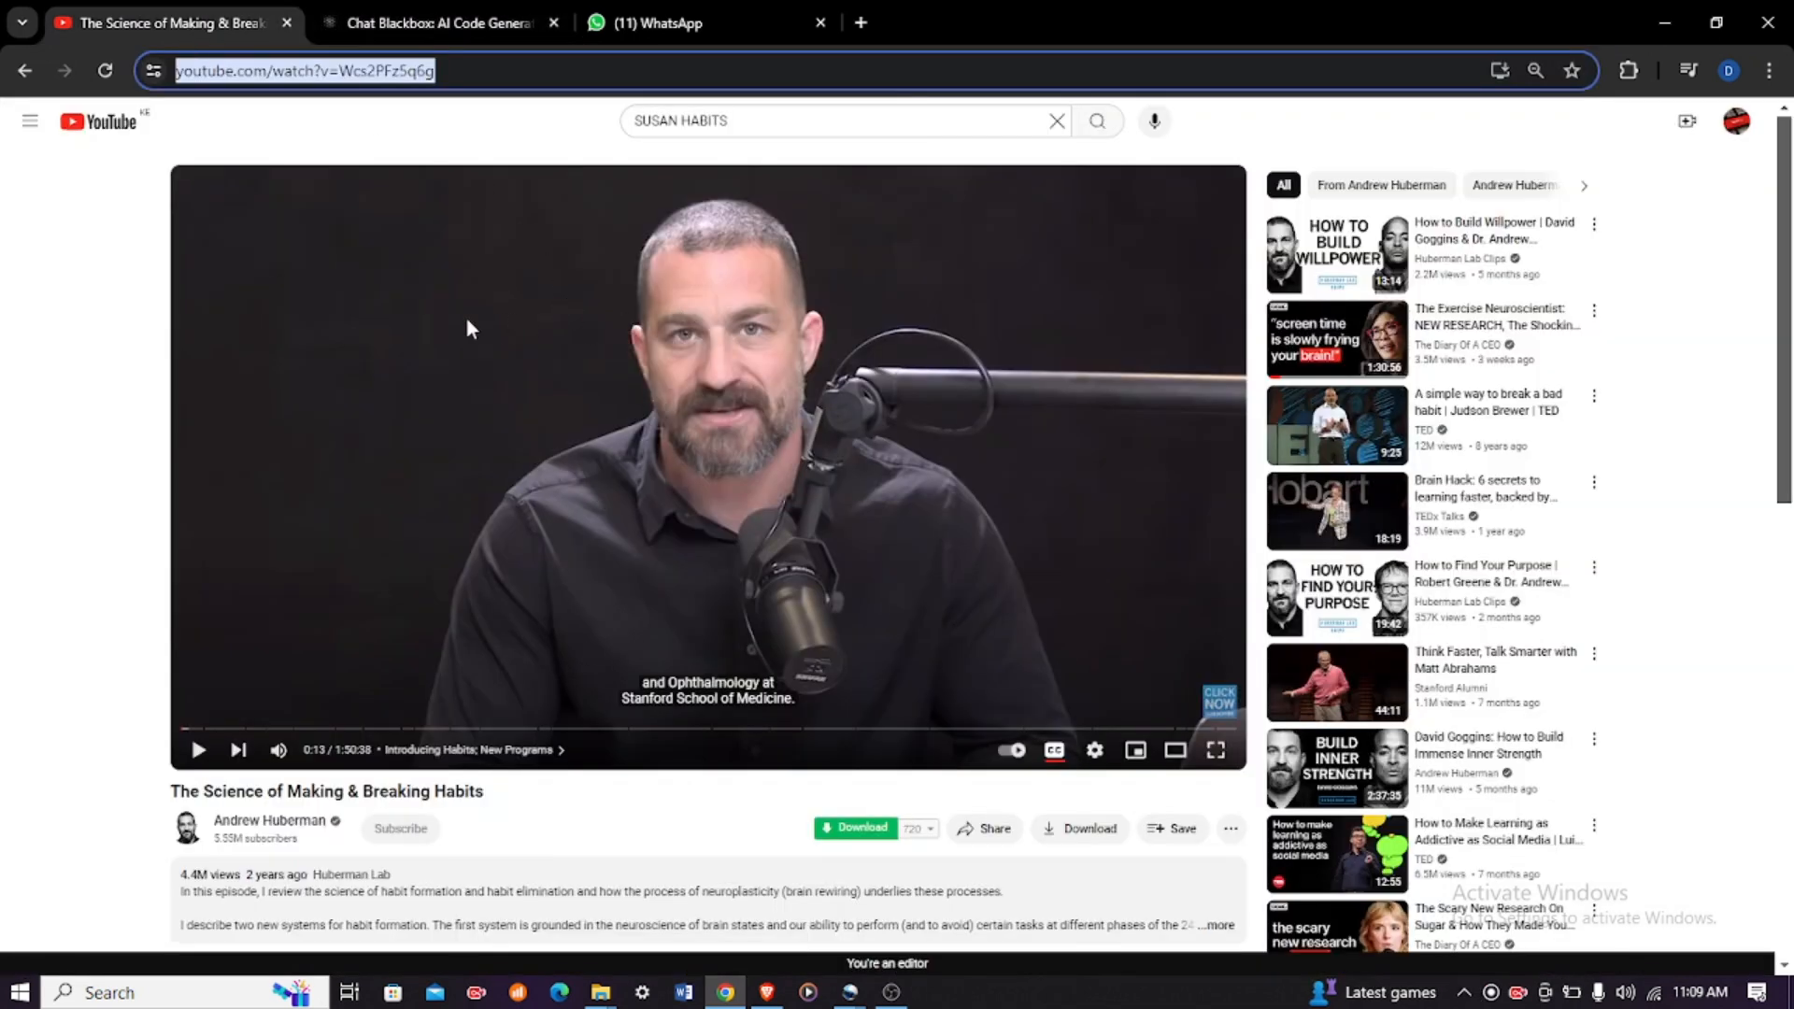
mouse_move(326, 103)
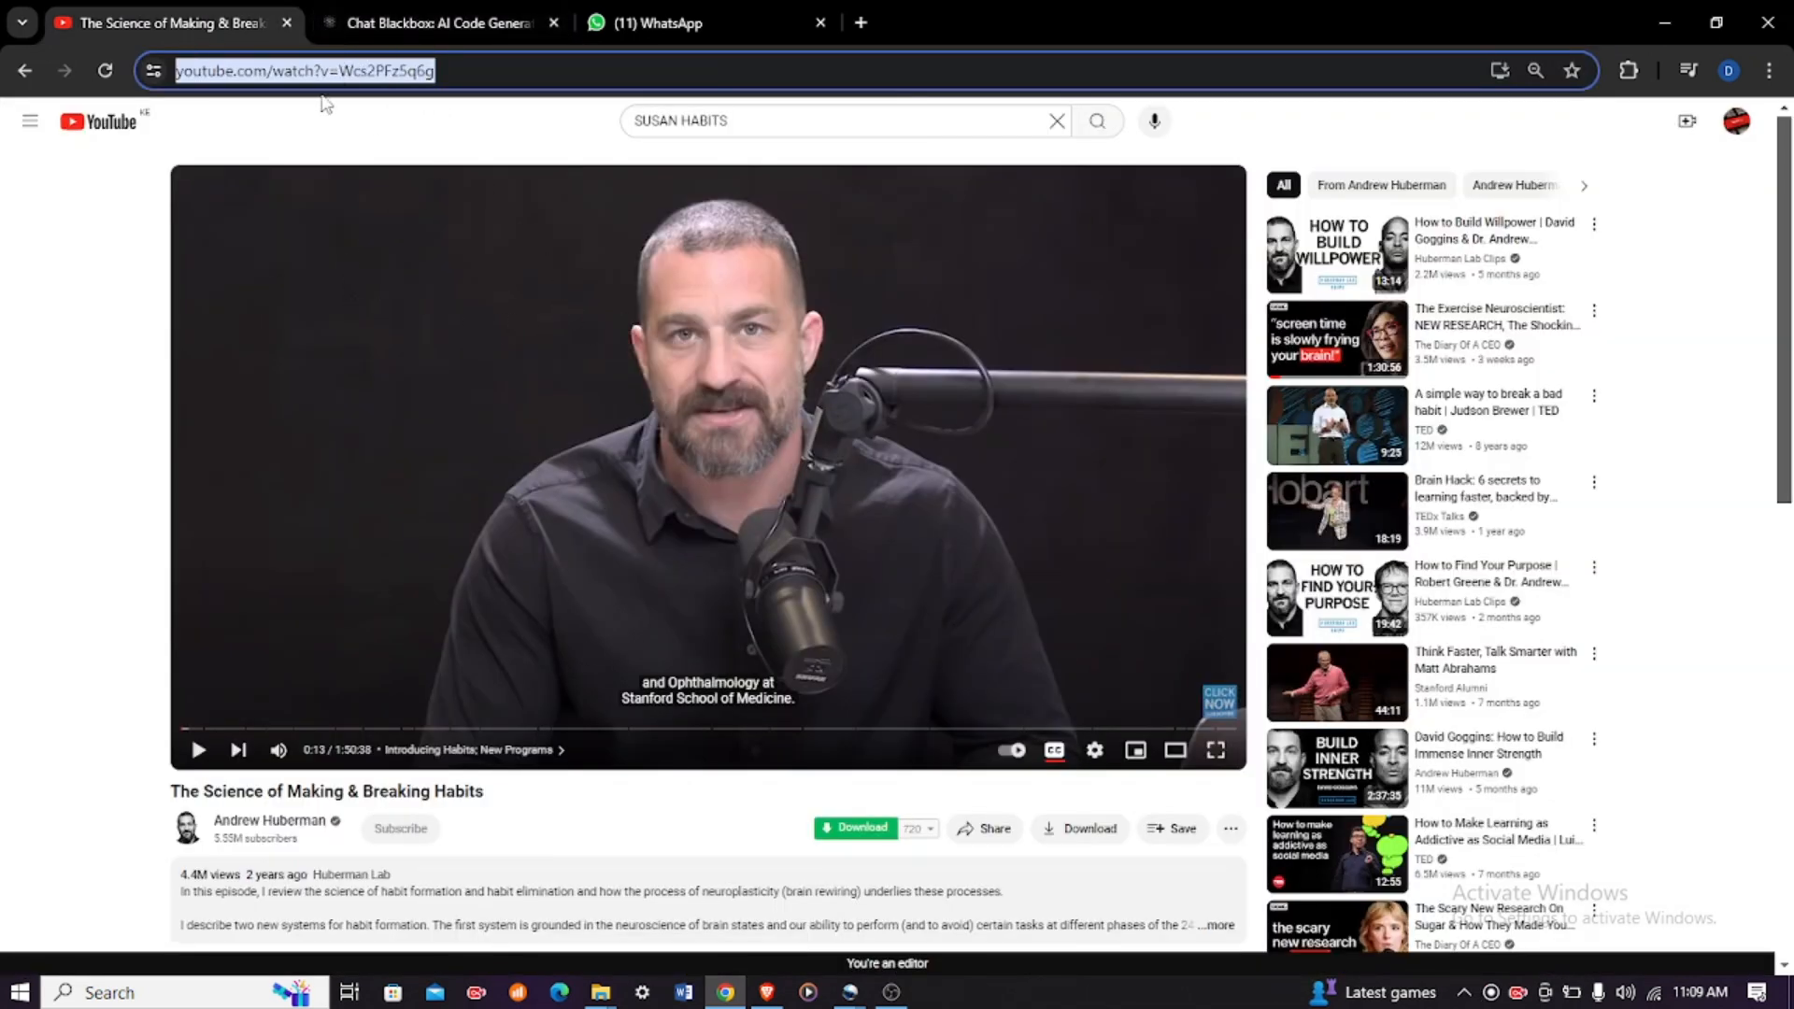
Step: Copy the habits video's URL from the address bar and return to the Chat Blackbox tab
right_click(303, 70)
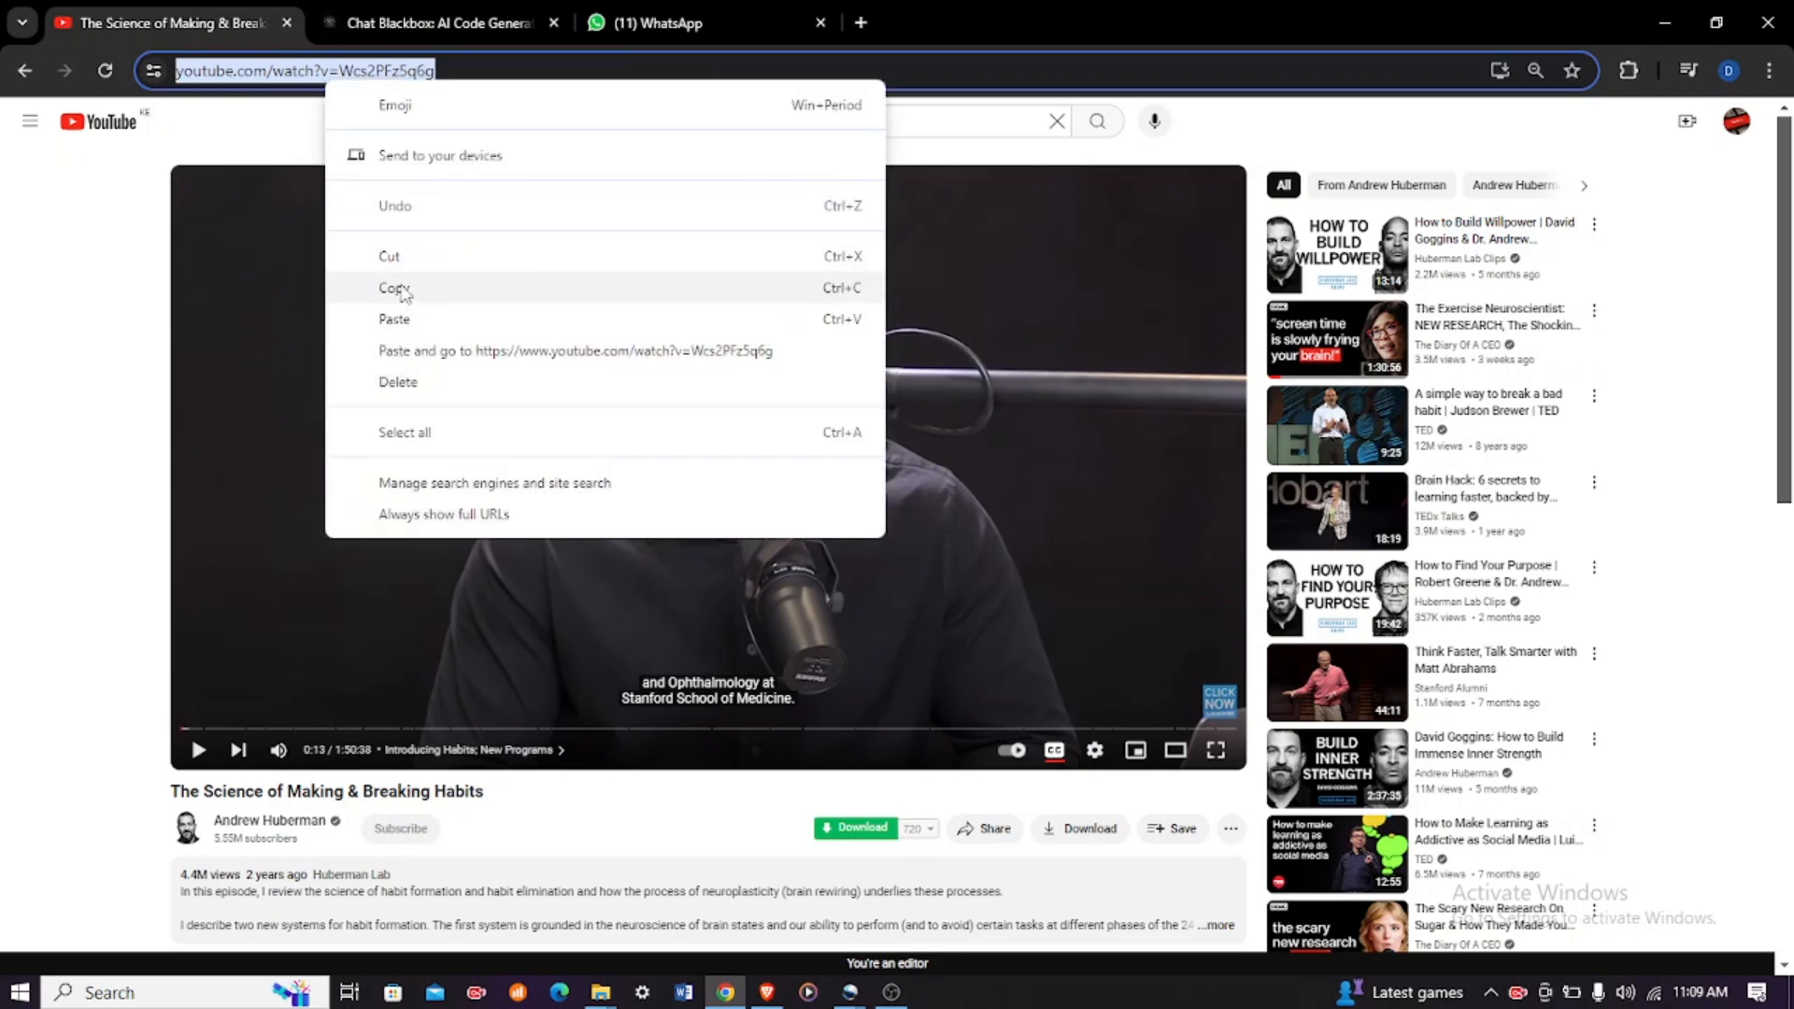
left_click(438, 22)
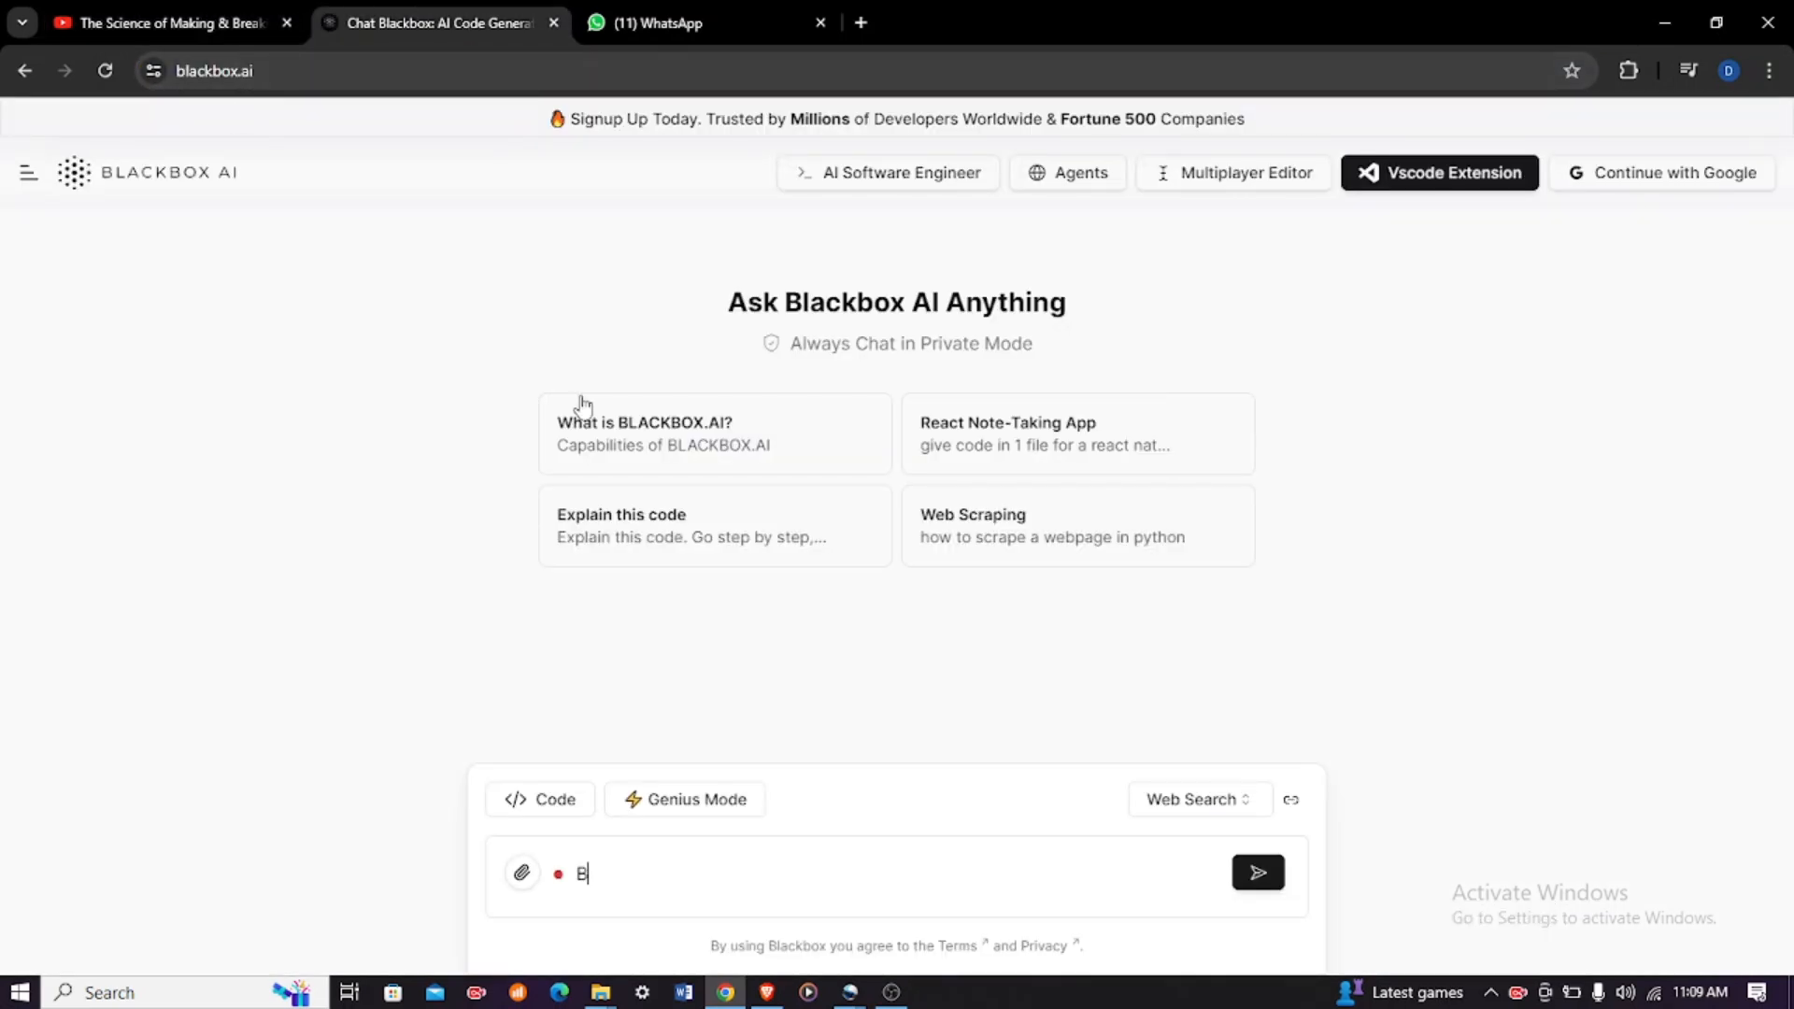
mouse_move(1019, 254)
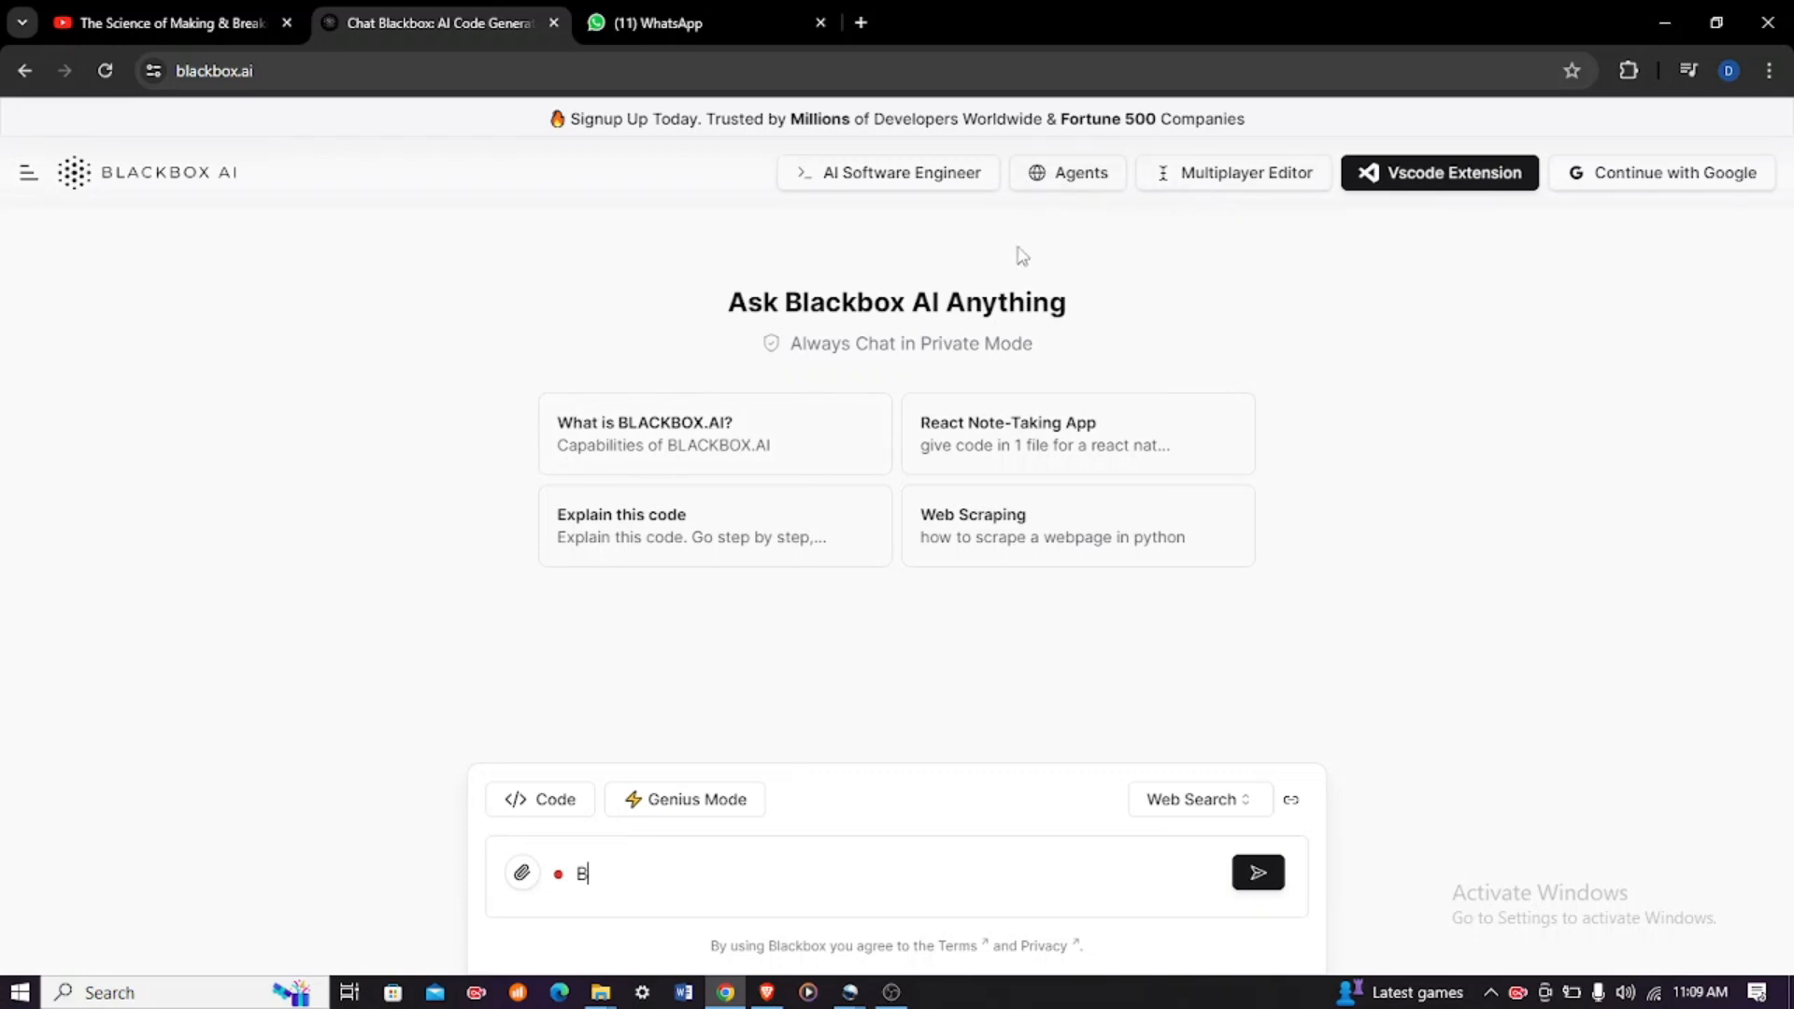
Step: Open Agents and scroll down to select the Youtube Assistant
left_click(1076, 172)
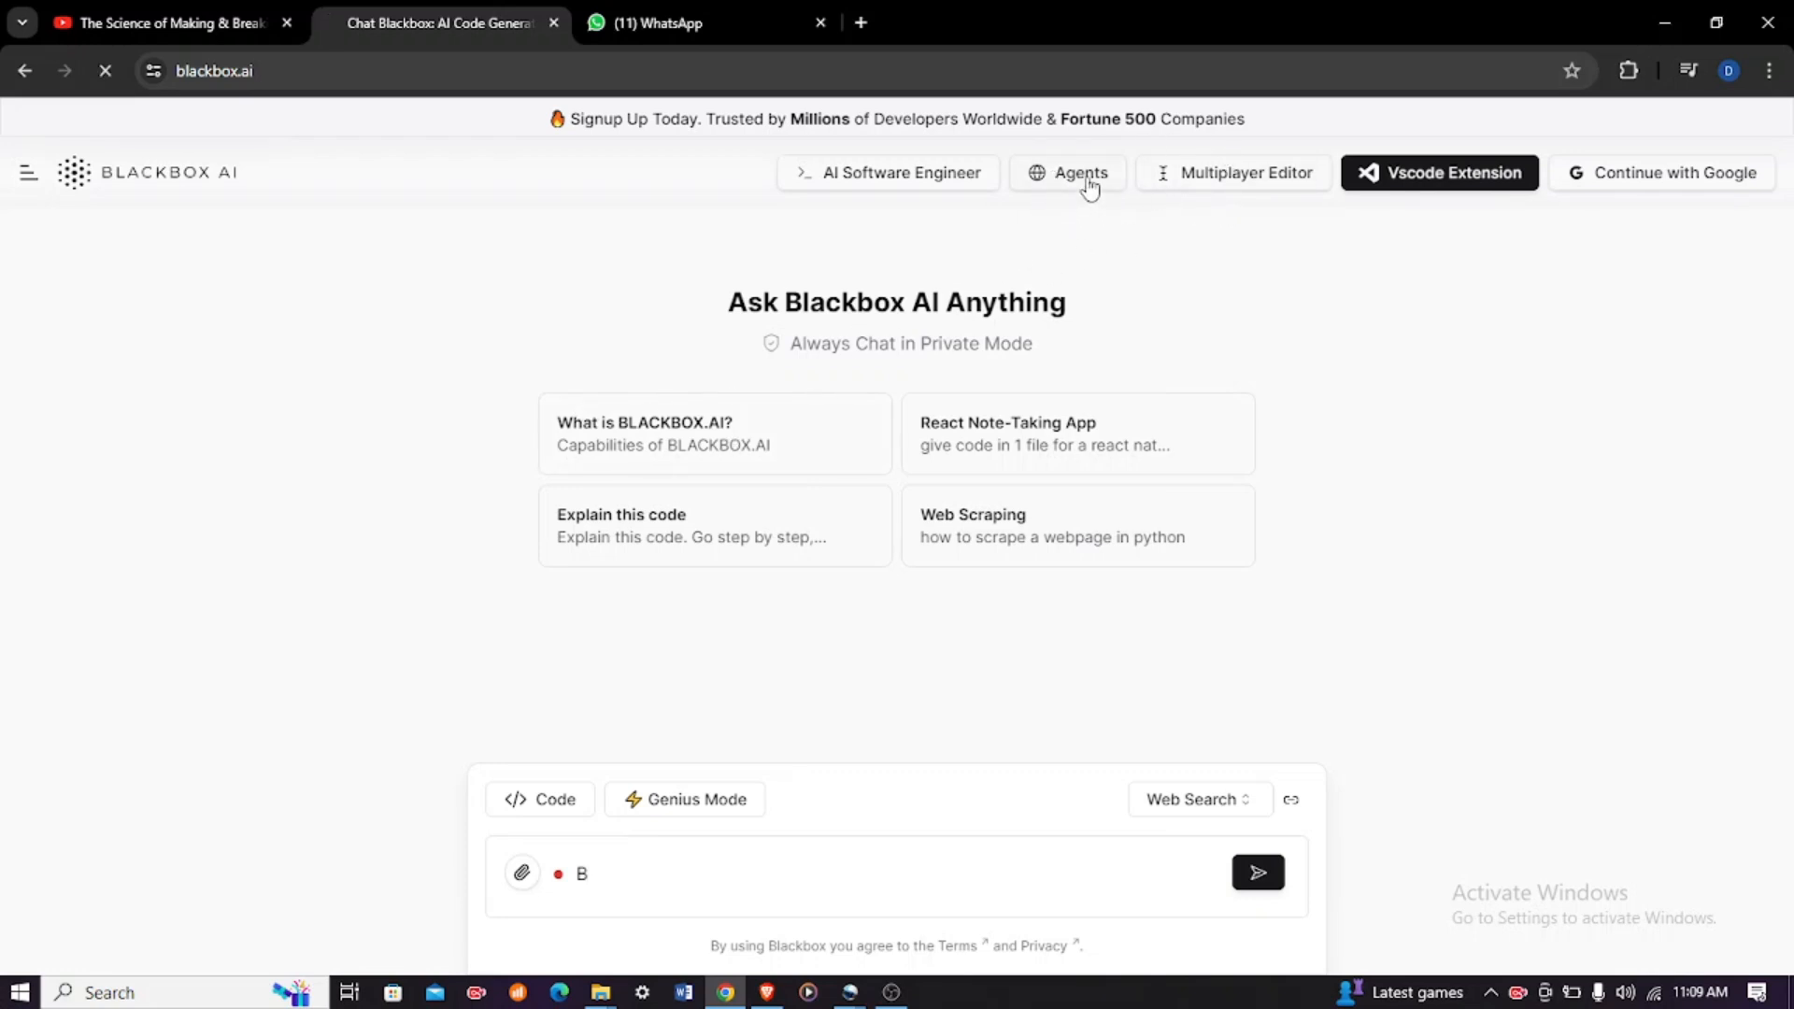
left_click(1079, 173)
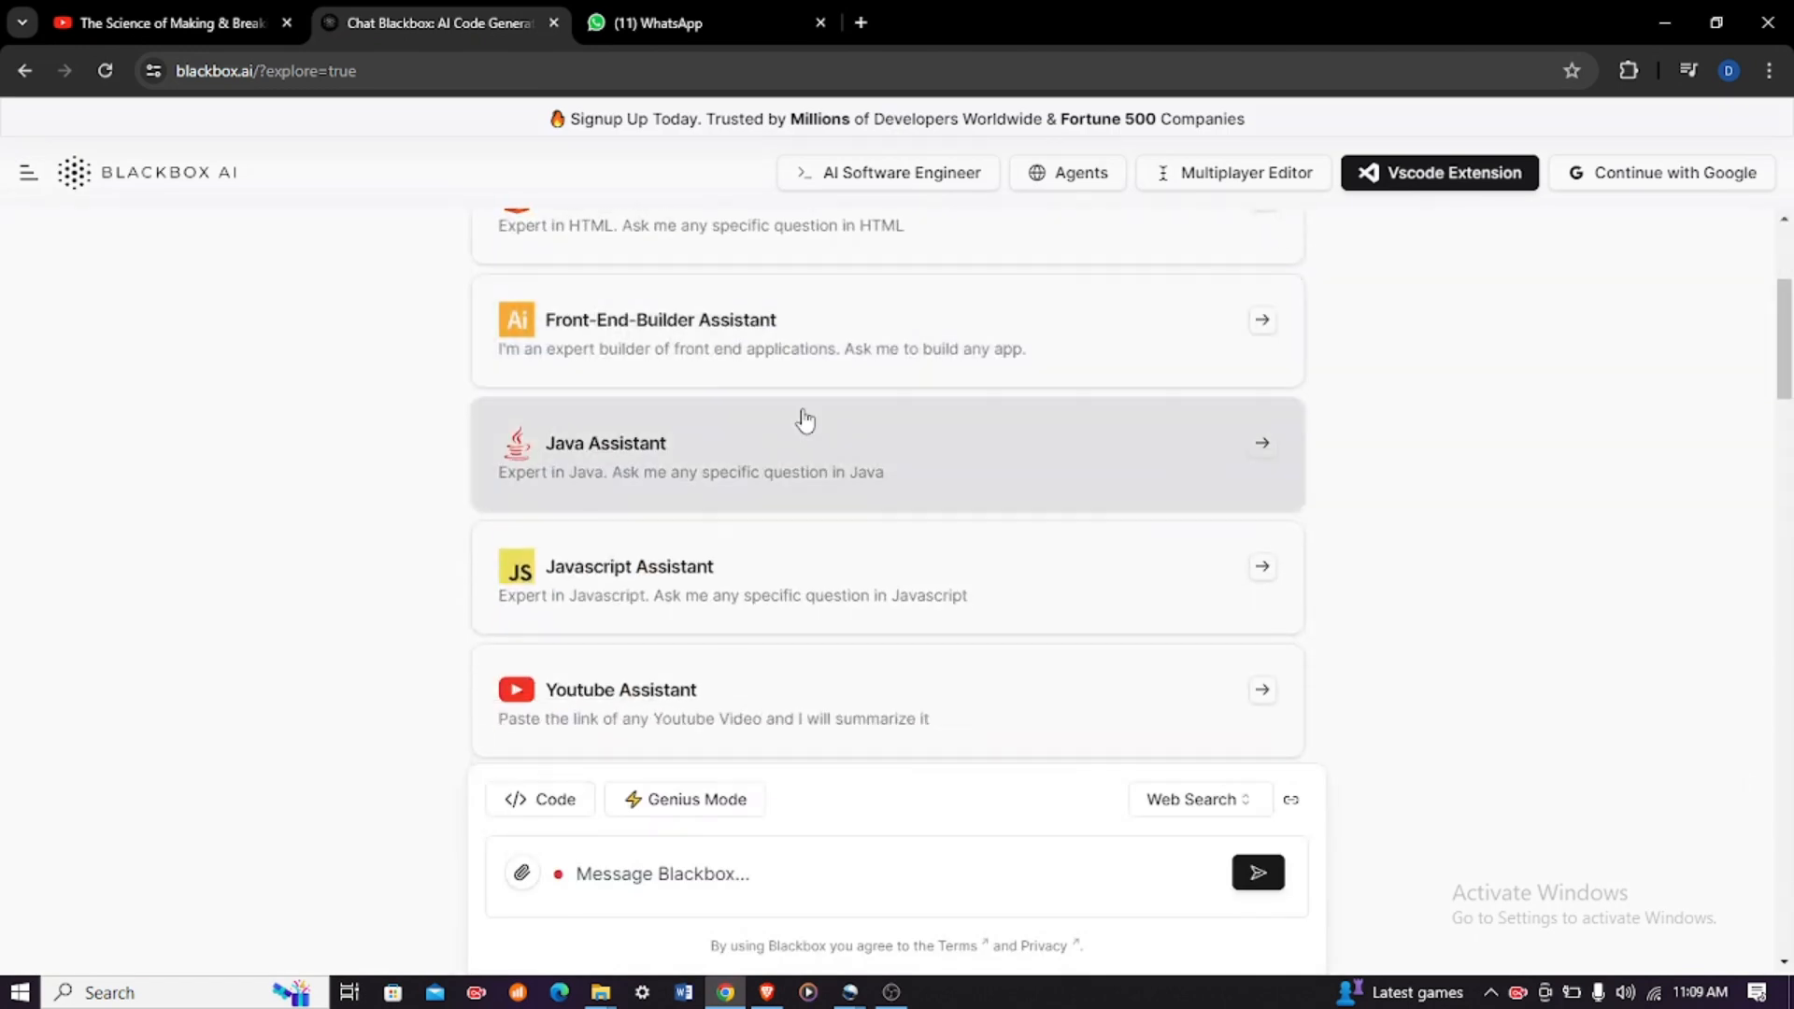
scroll("down", 3)
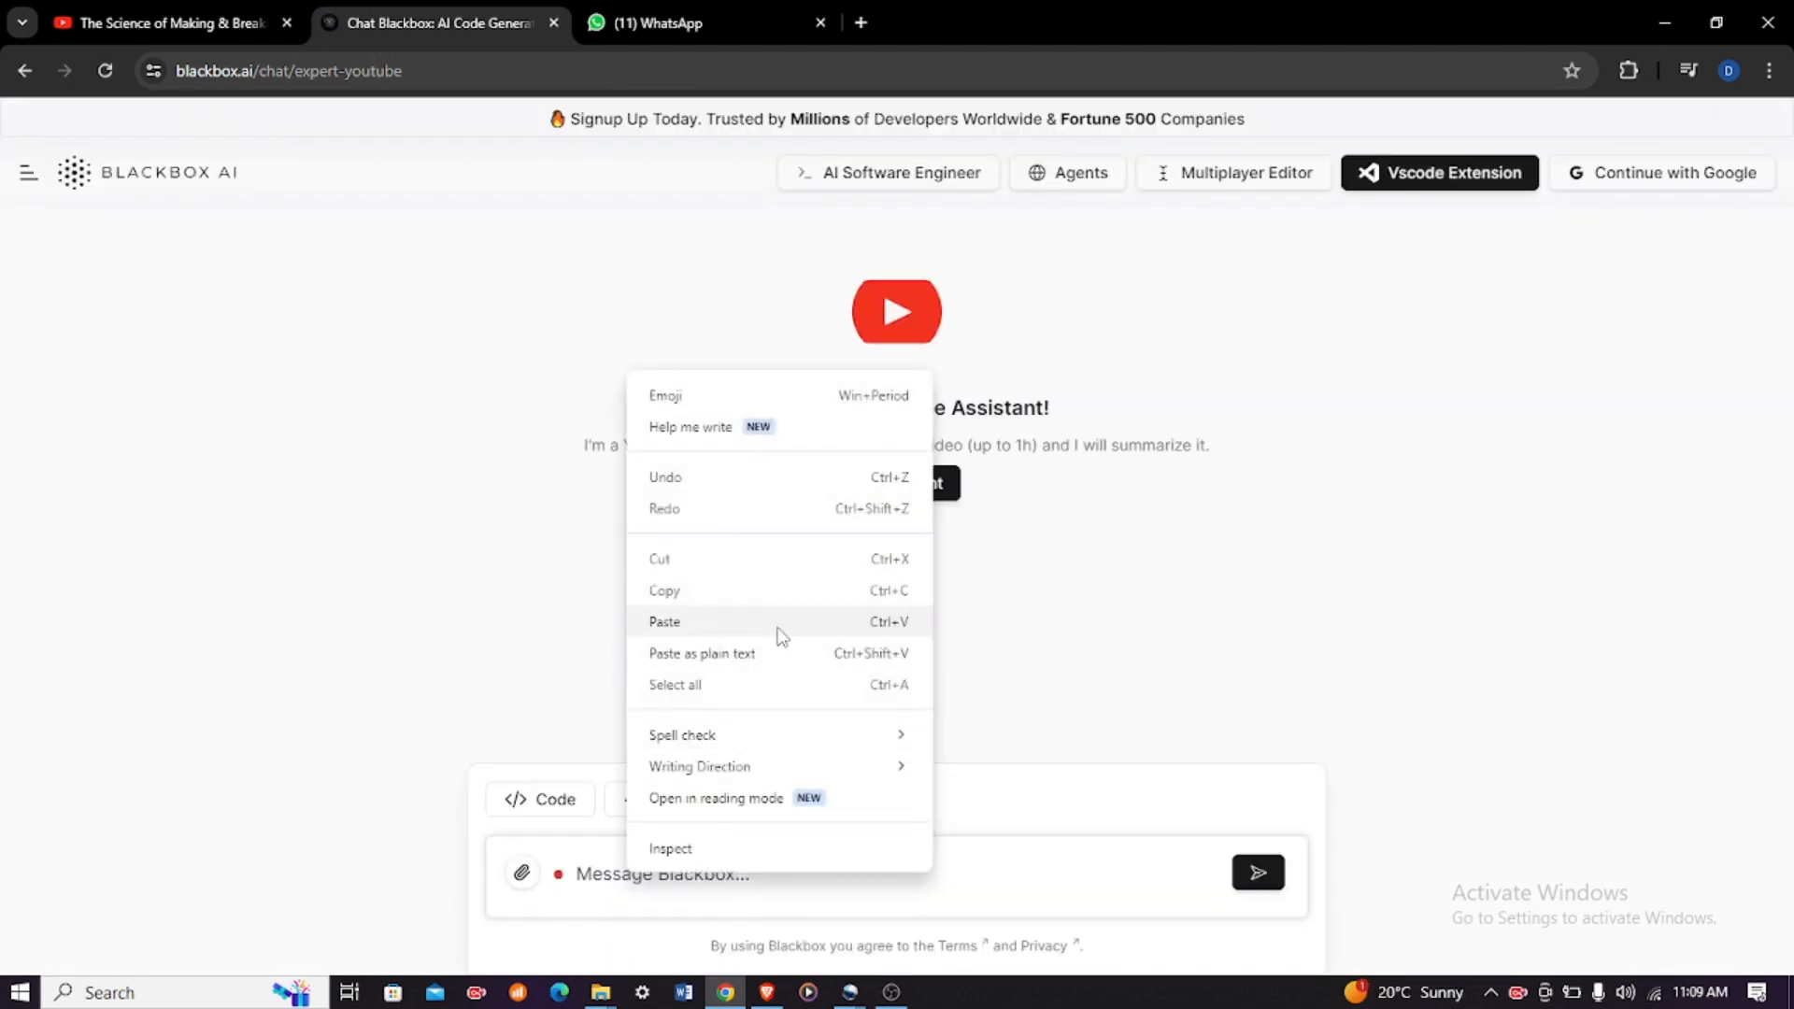
Step: Paste the copied habits video URL into the YouTube Assistant message box
left_click(664, 621)
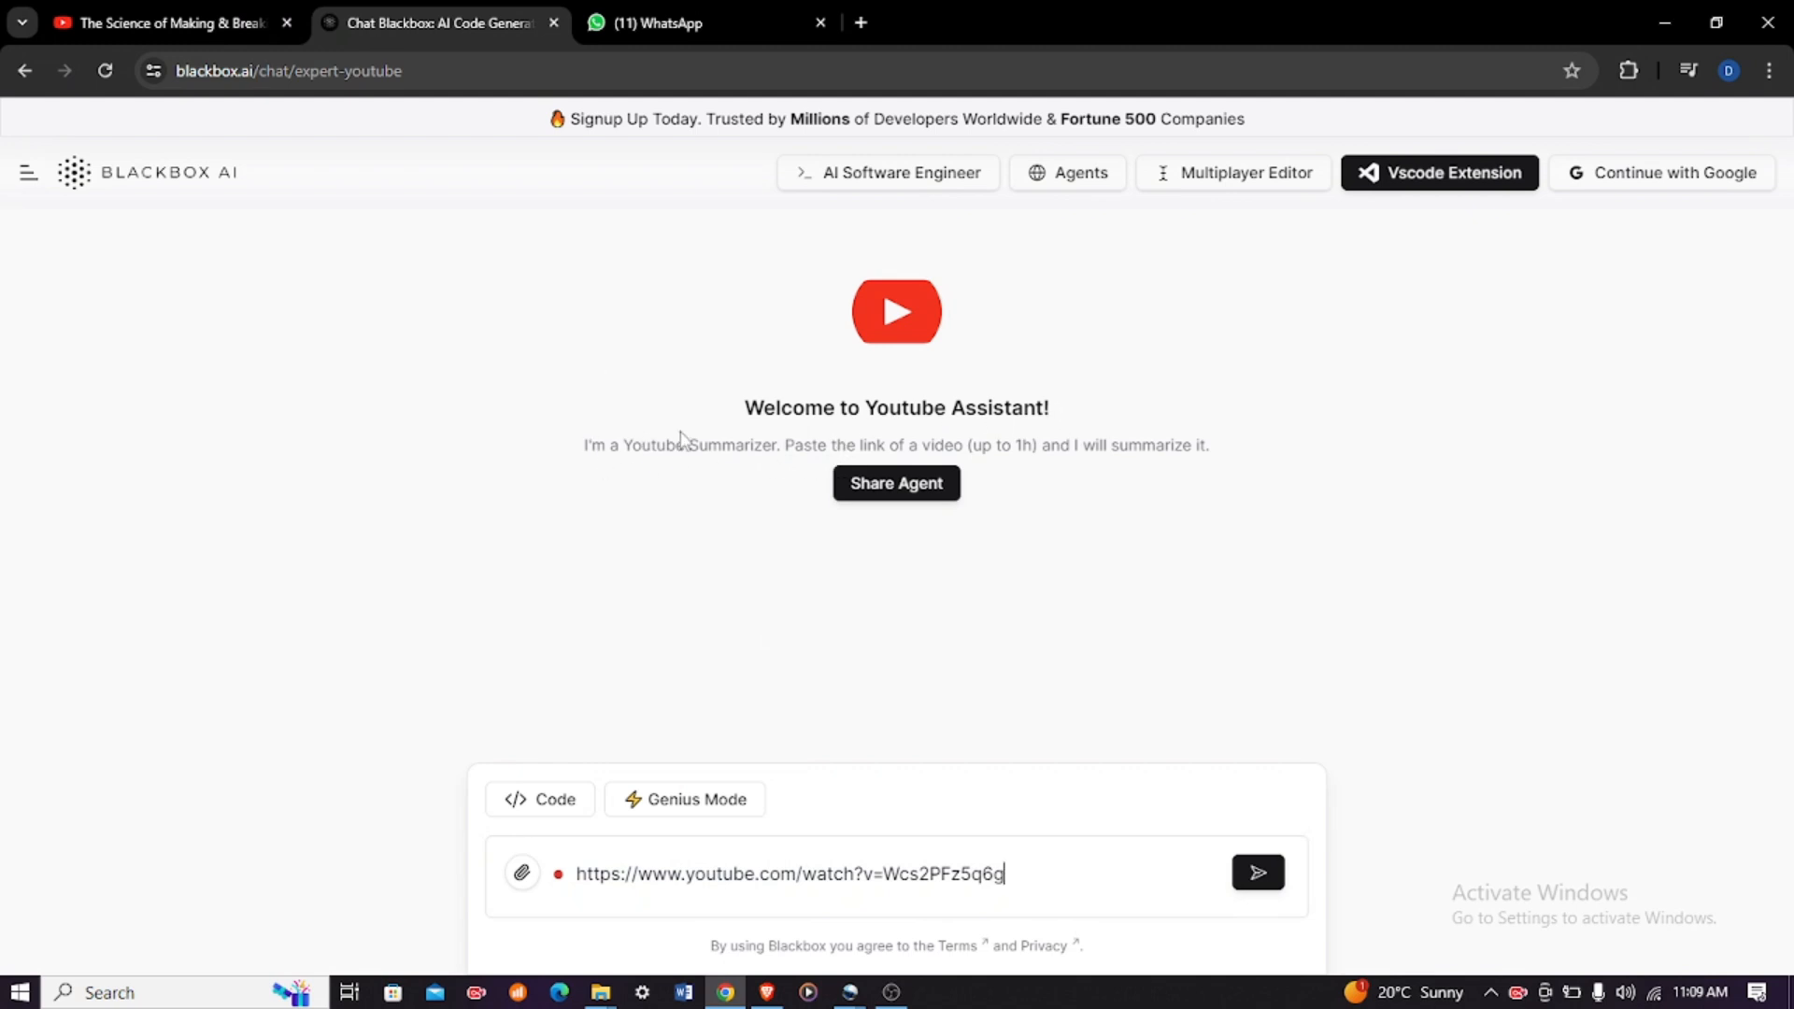
mouse_move(962, 451)
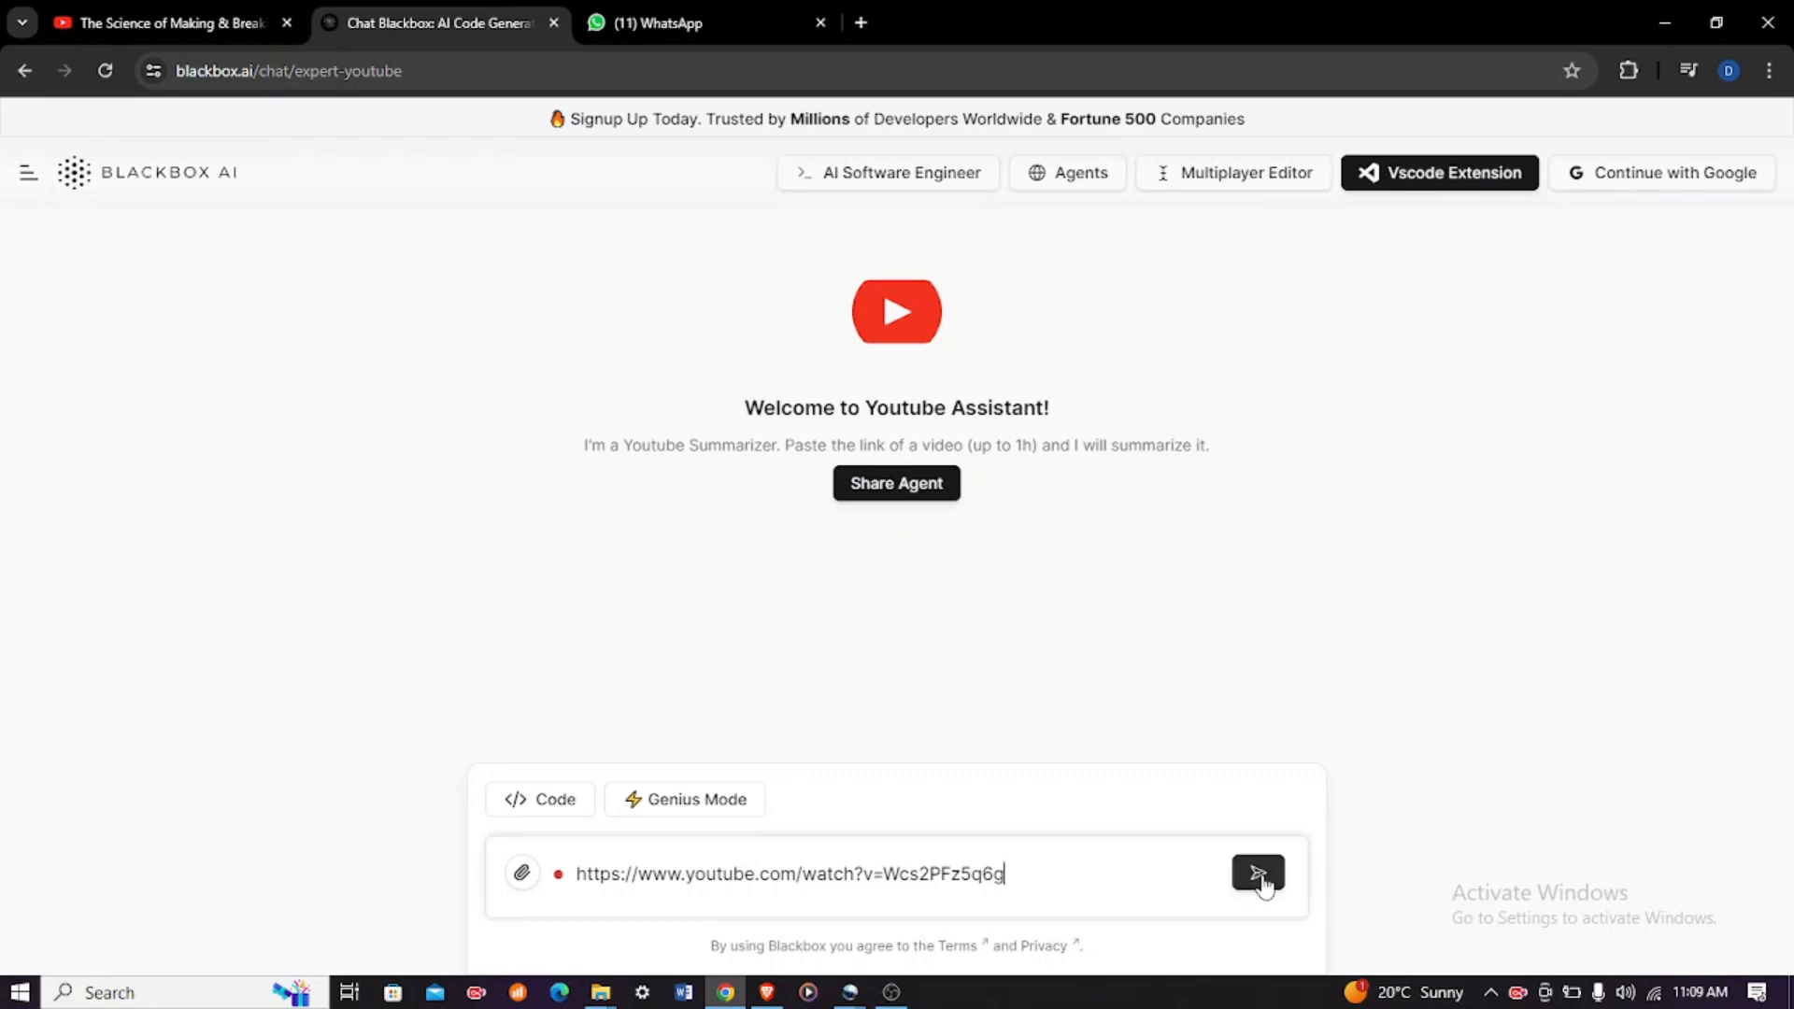
Step: Send the video link and scroll through the bullet-point summary of the habits episode
left_click(1256, 873)
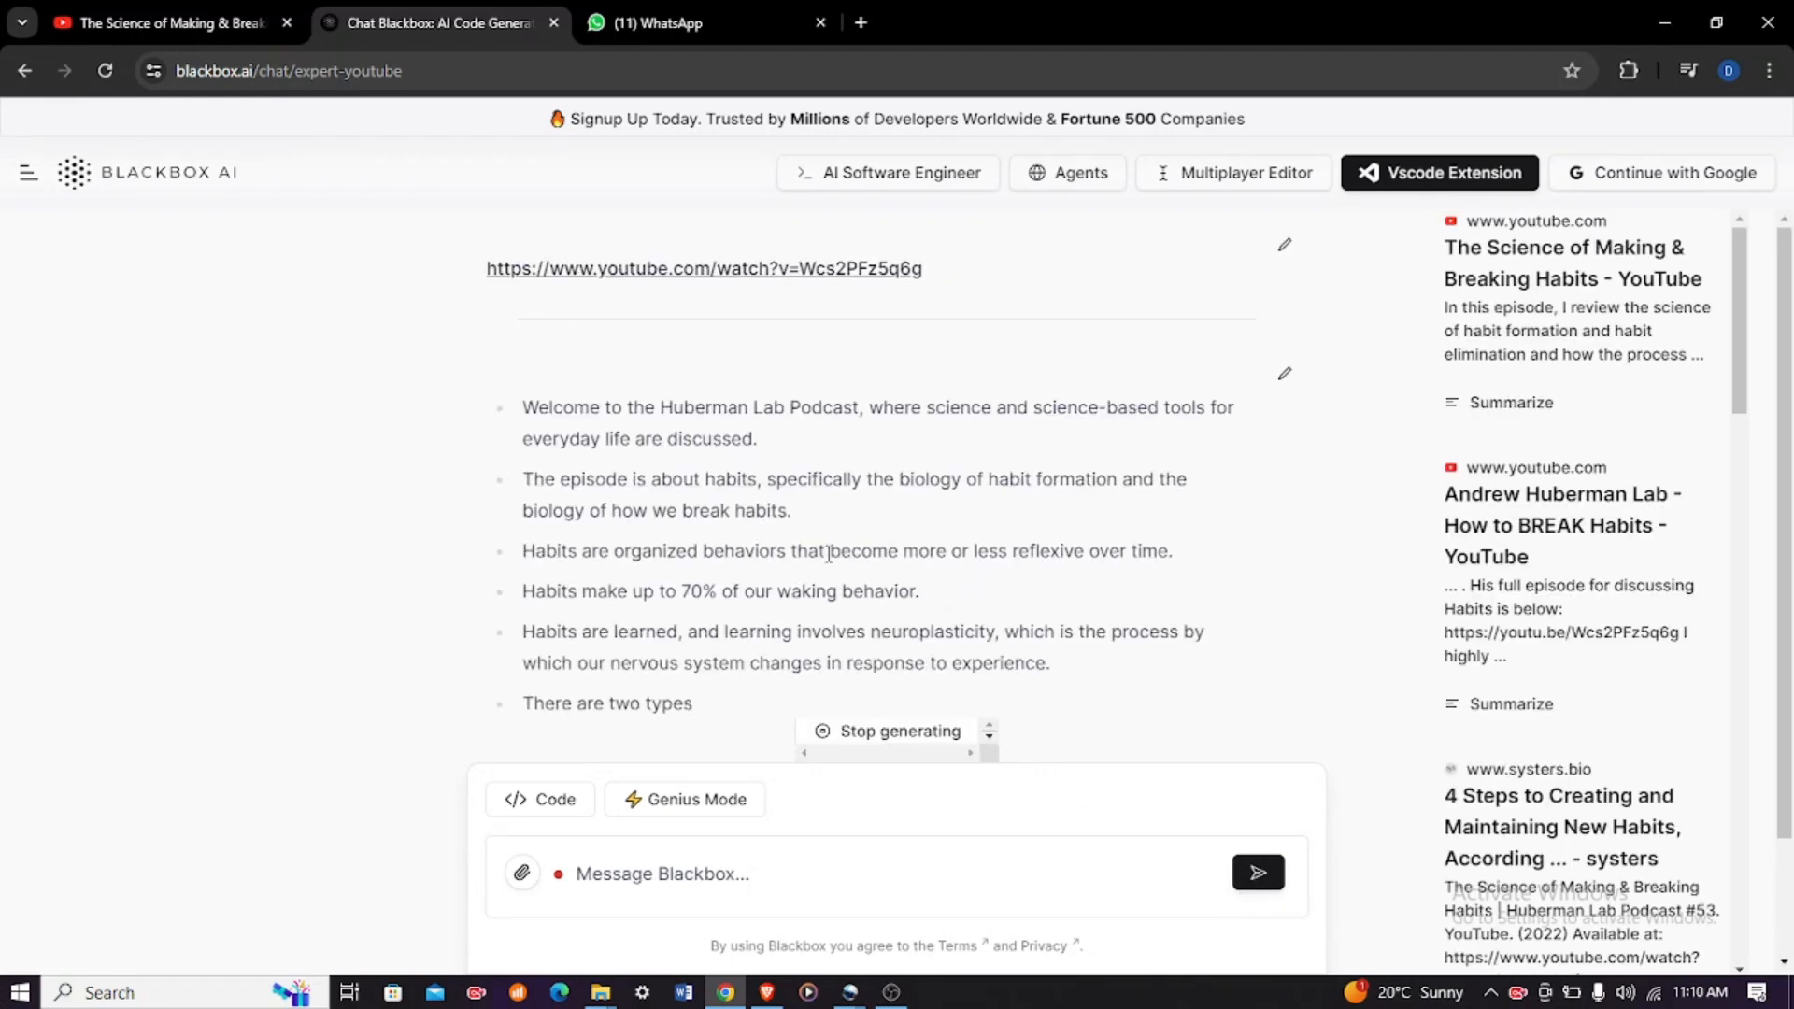
scroll("down", 3)
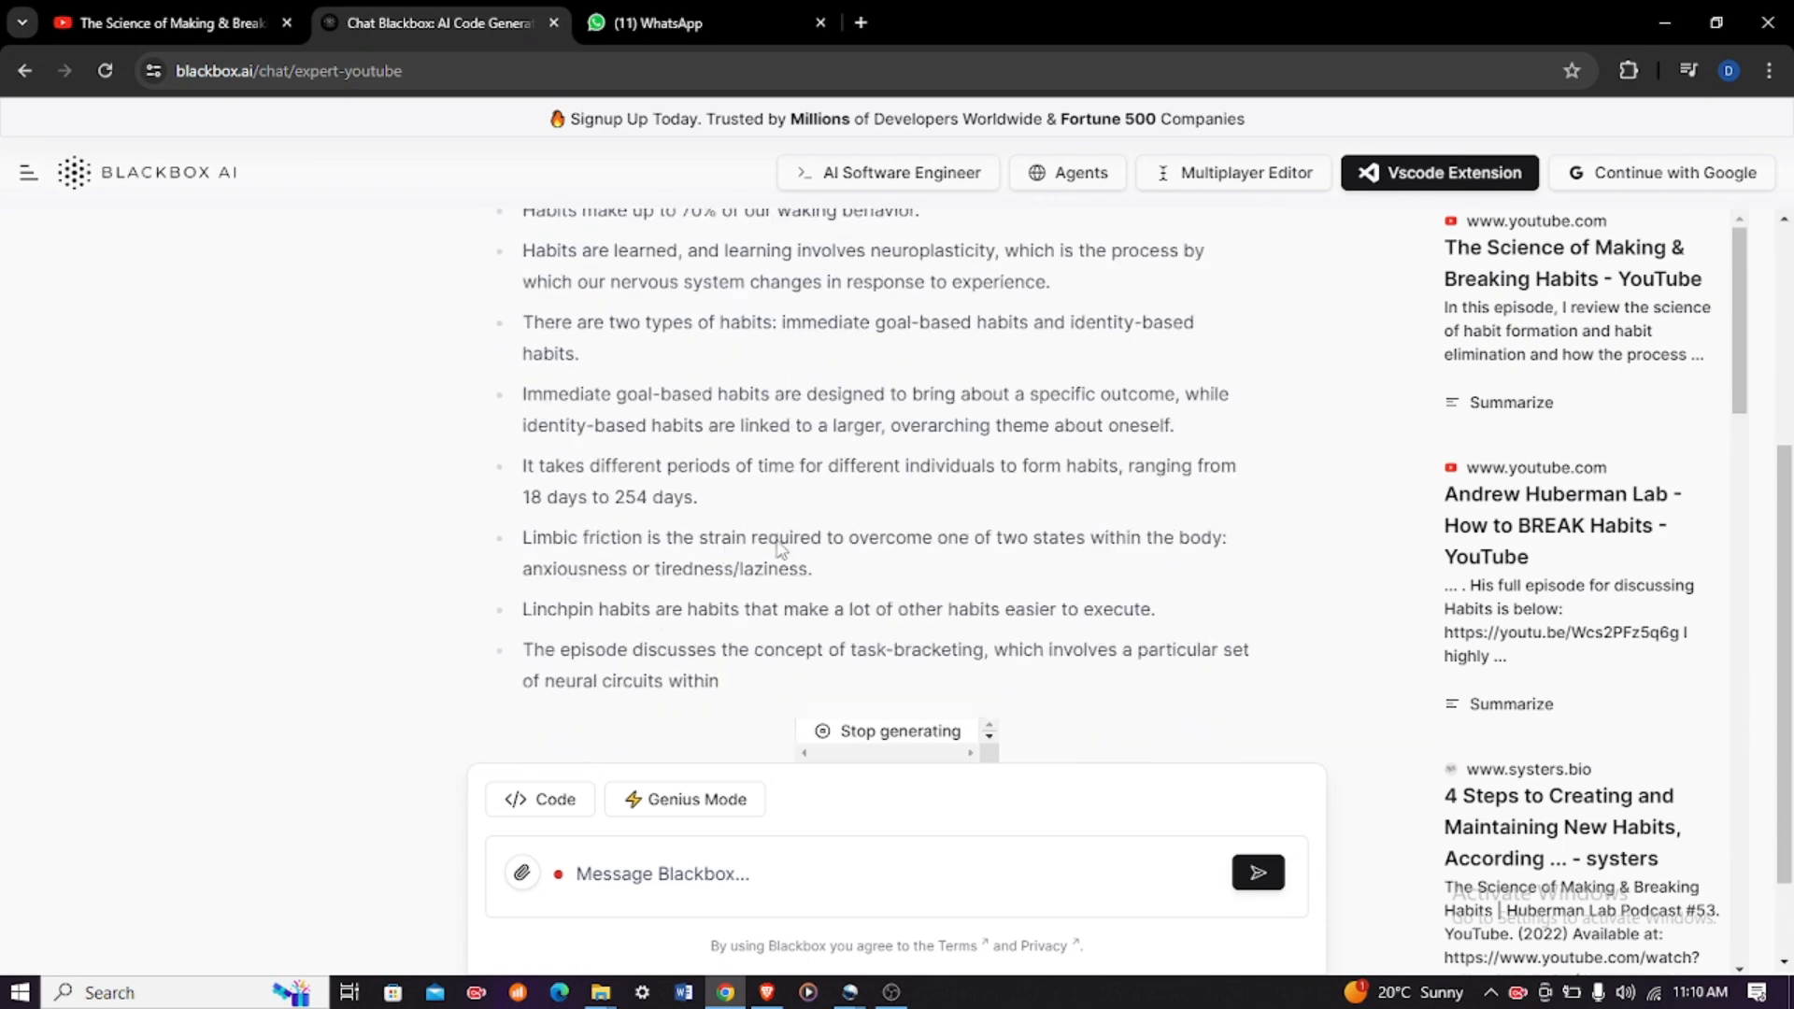
scroll("down", 3)
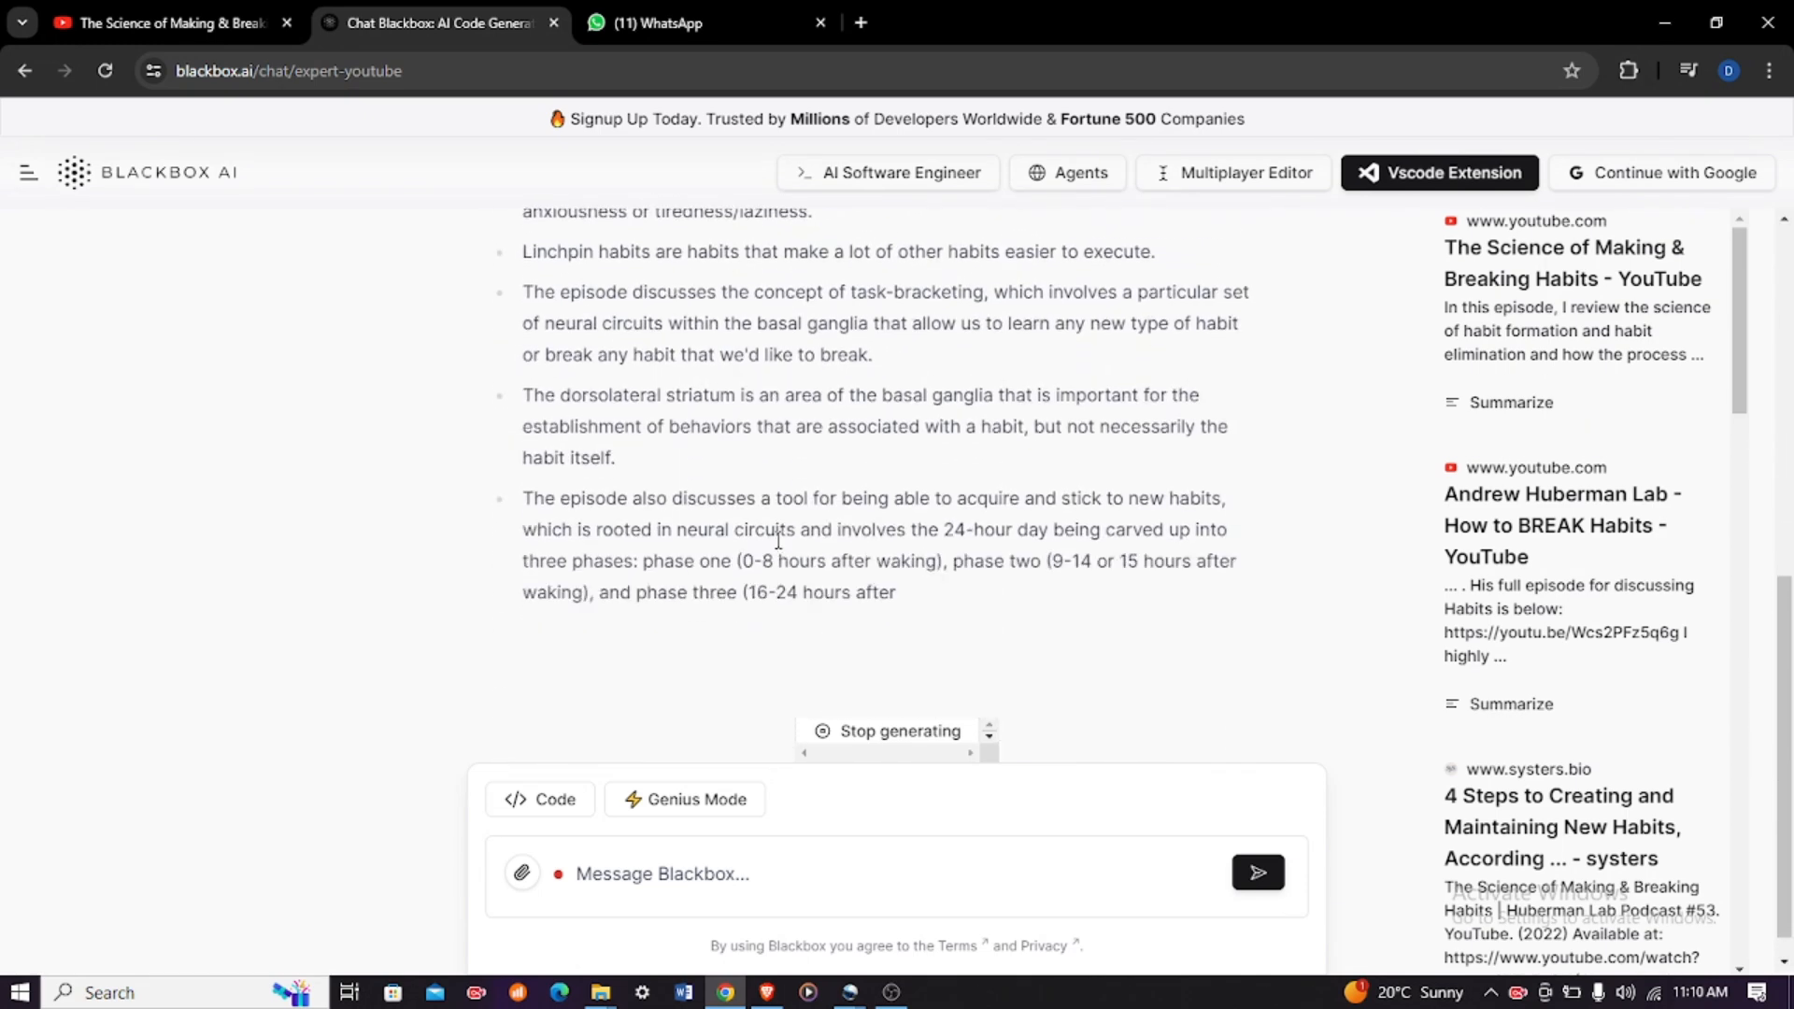
scroll("up", 3)
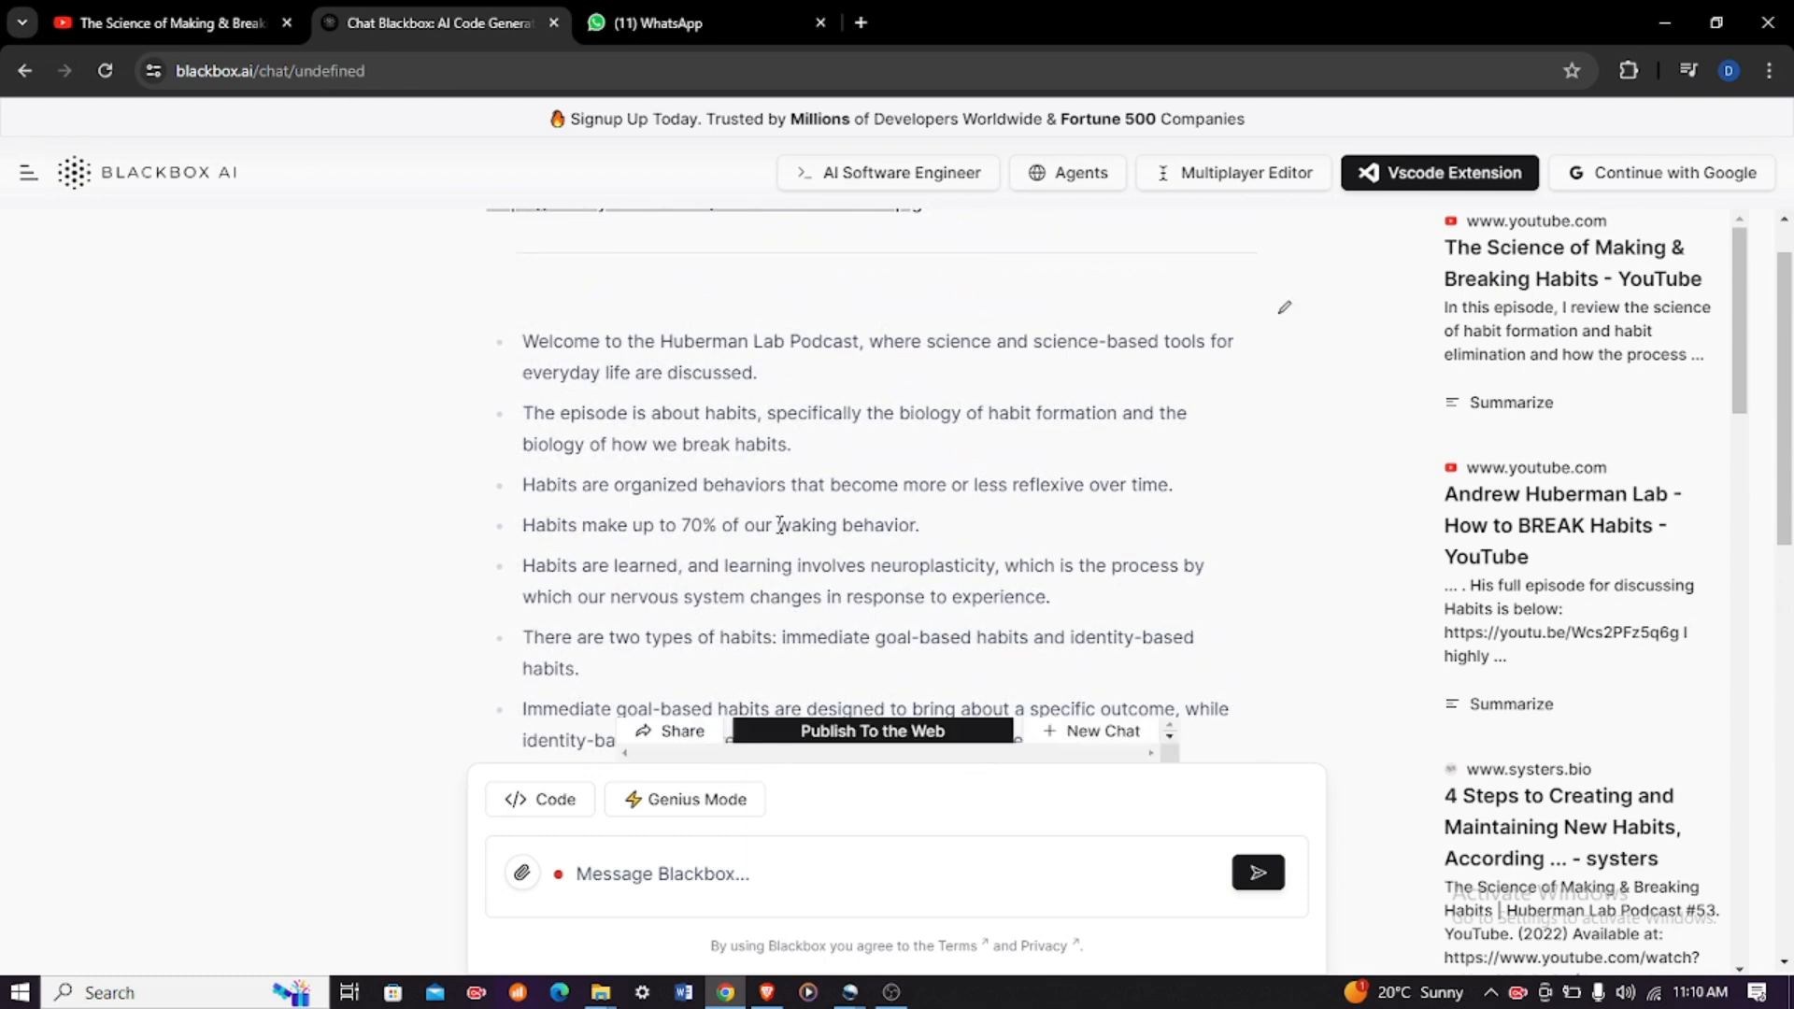
mouse_move(773, 521)
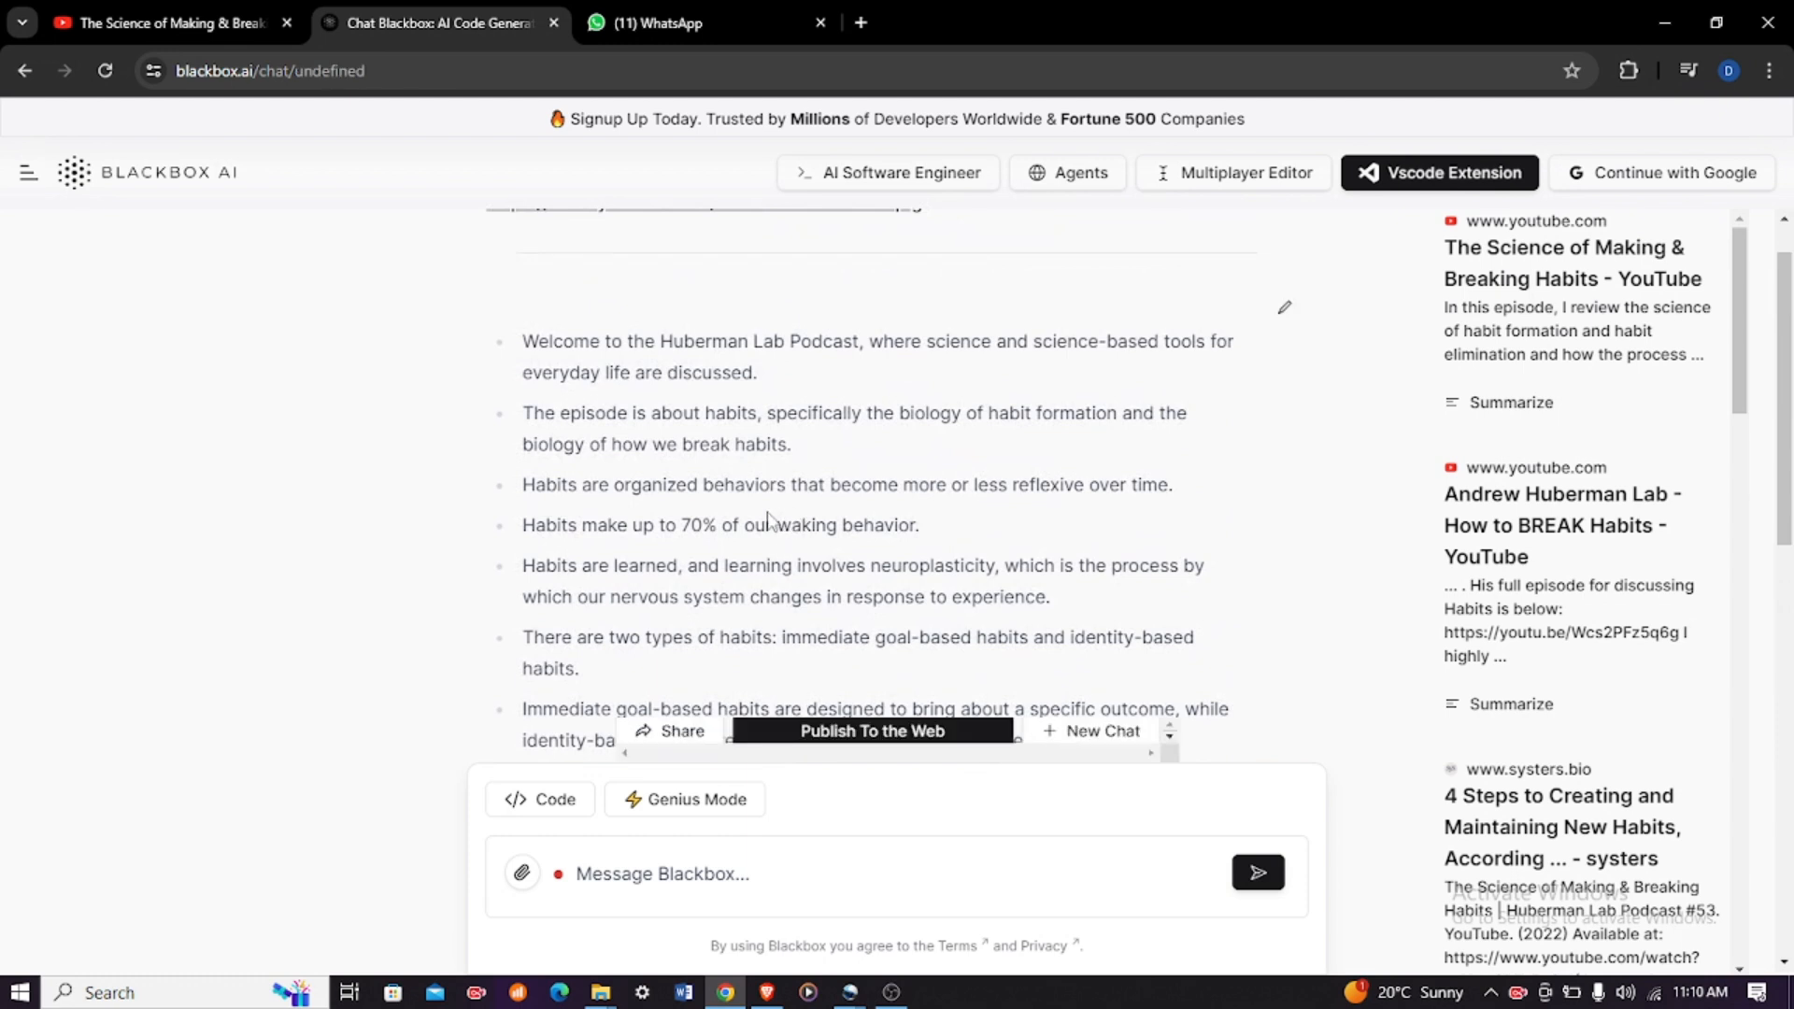
mouse_move(789, 510)
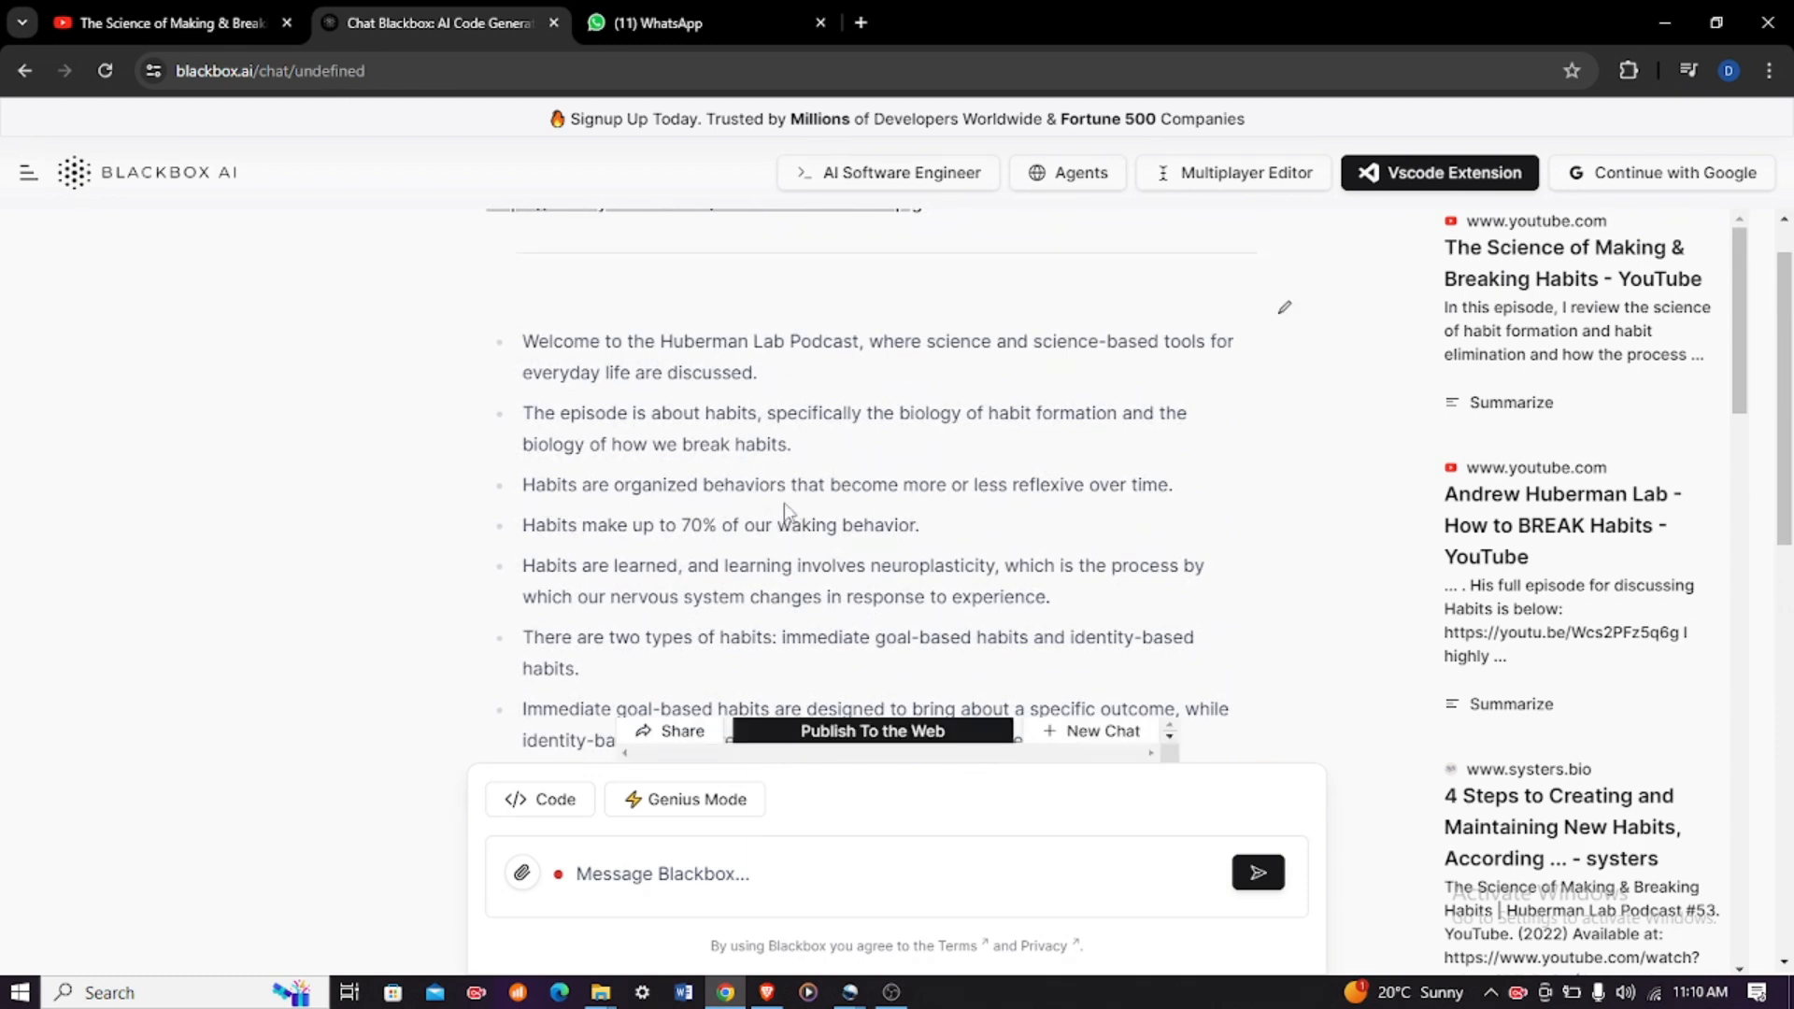